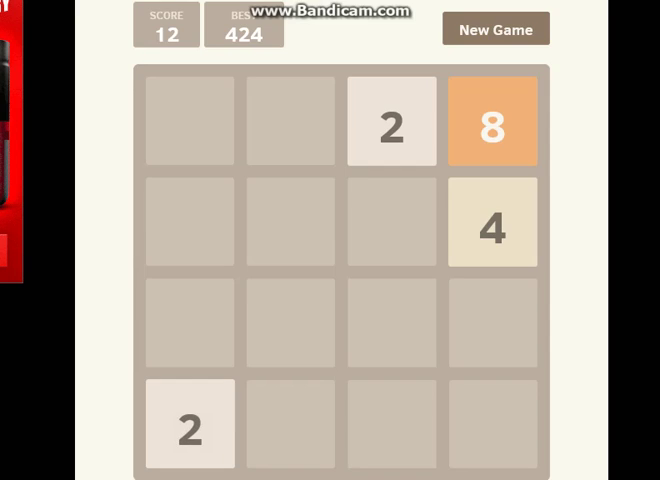
- Slide the tiles down to merge matches, working toward a 32 tile and score 184
key(Down)
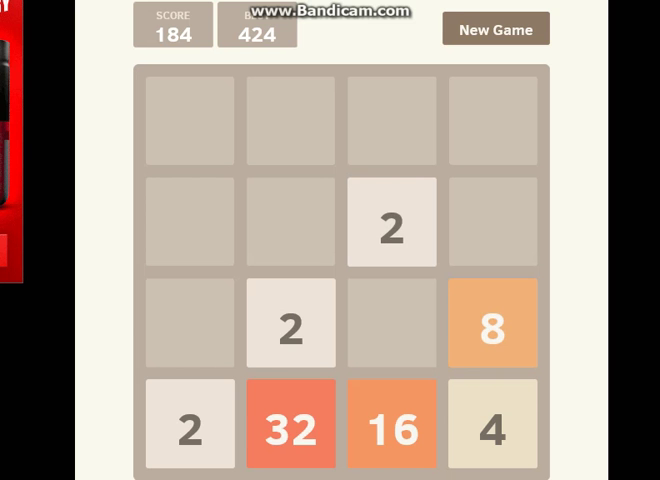
- Slide up, right and up to merge the two 32s into 64, reaching score 368
key(Up)
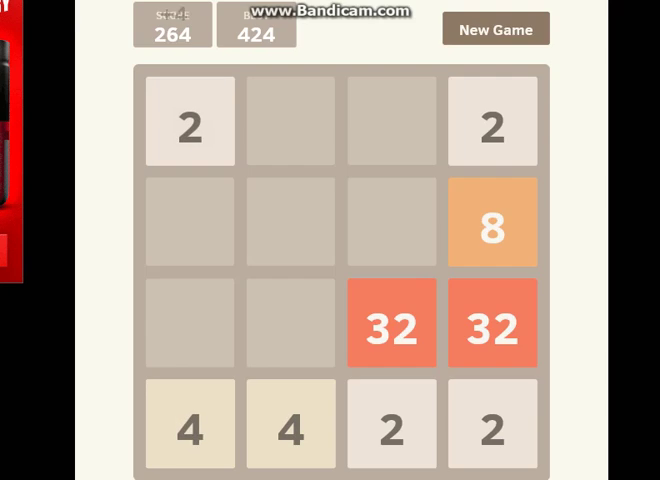
key(Right)
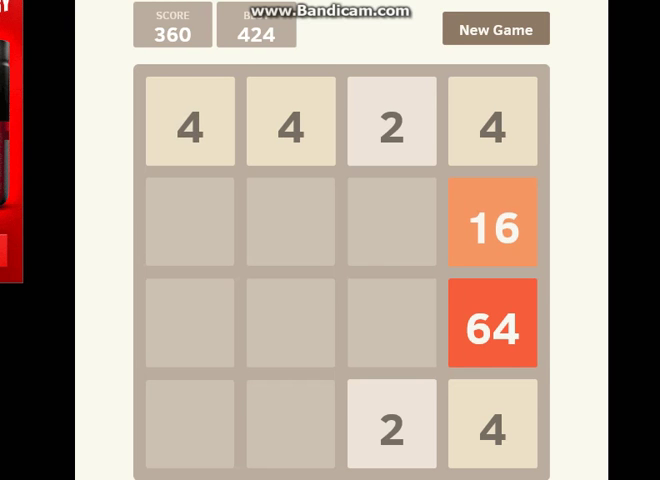
key(Up)
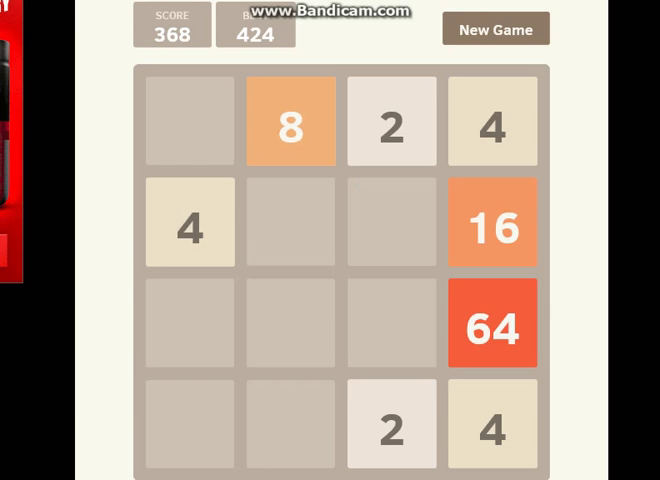